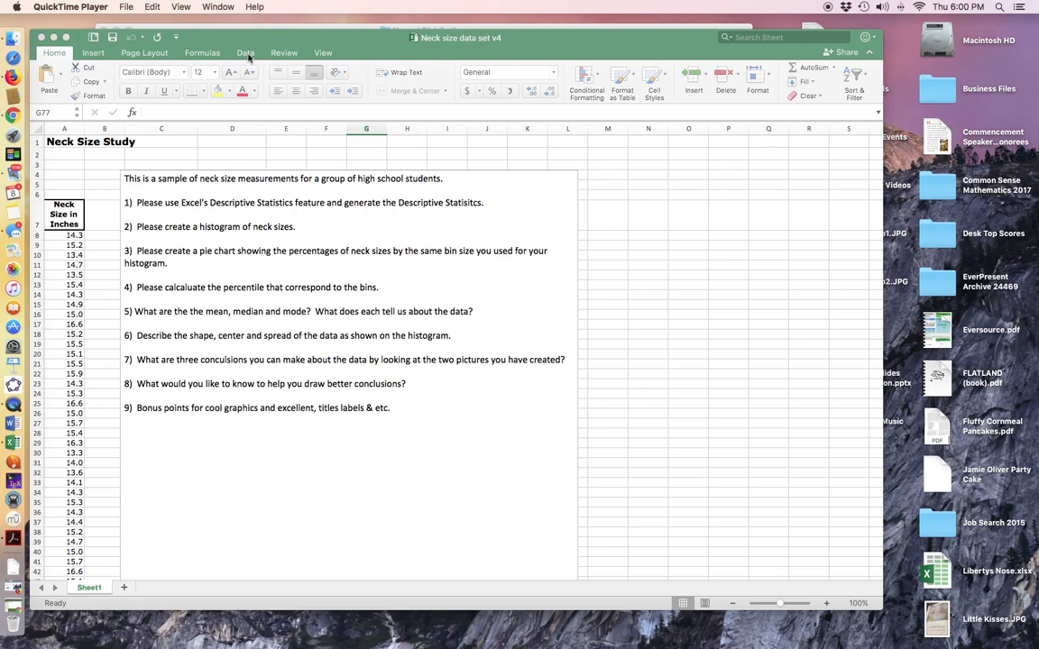
- Choose Descriptive Statistics from the Data Analysis tools on the Data ribbon
left_click(246, 52)
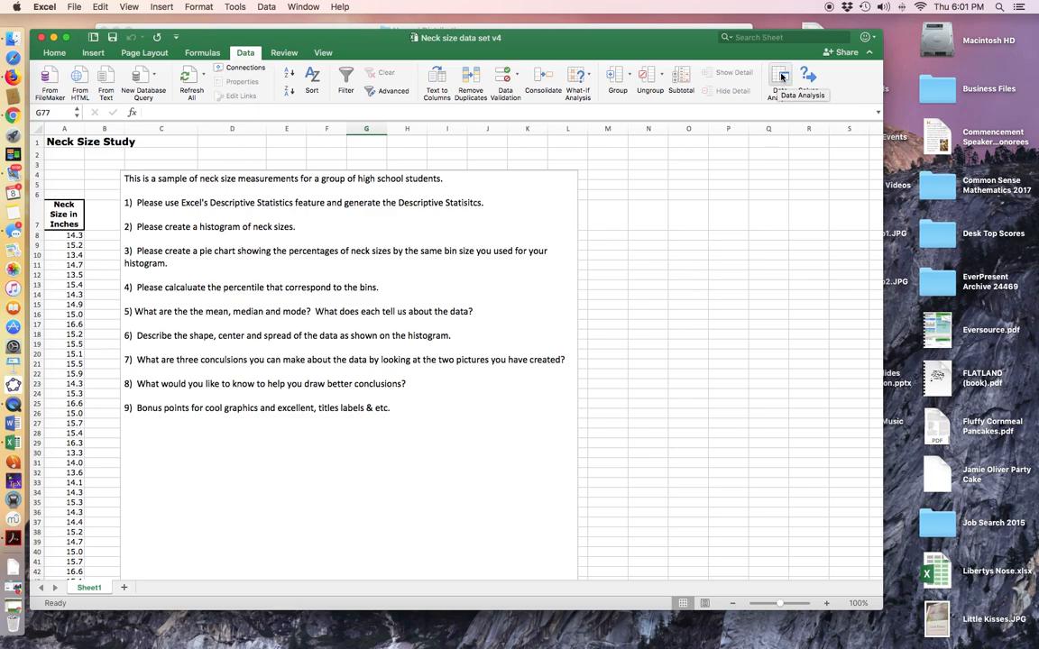
left_click(779, 81)
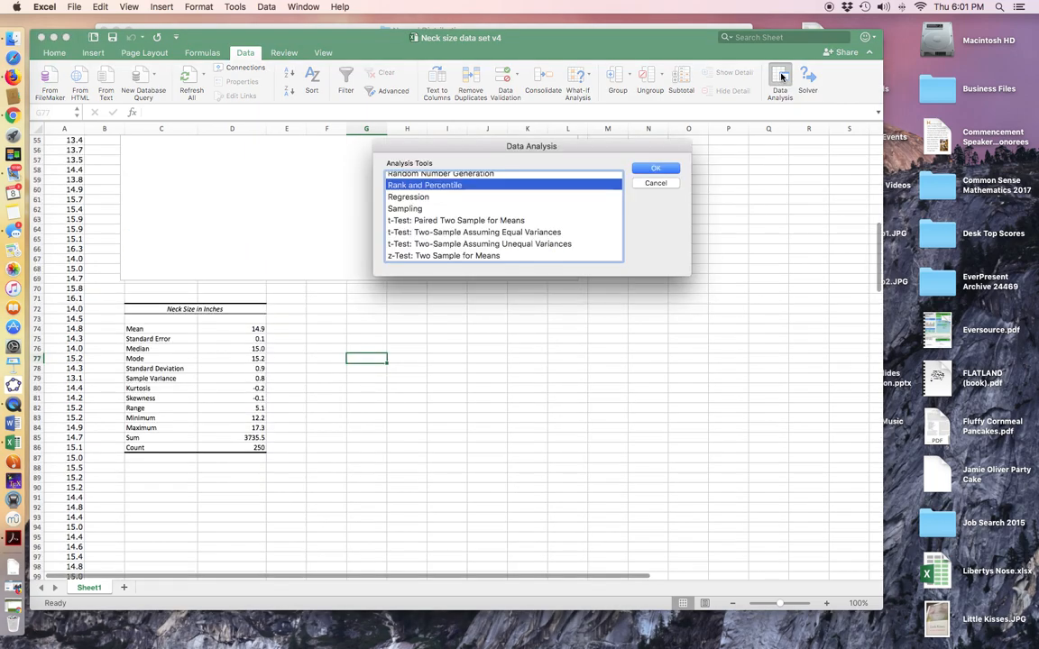
scroll("up", 3)
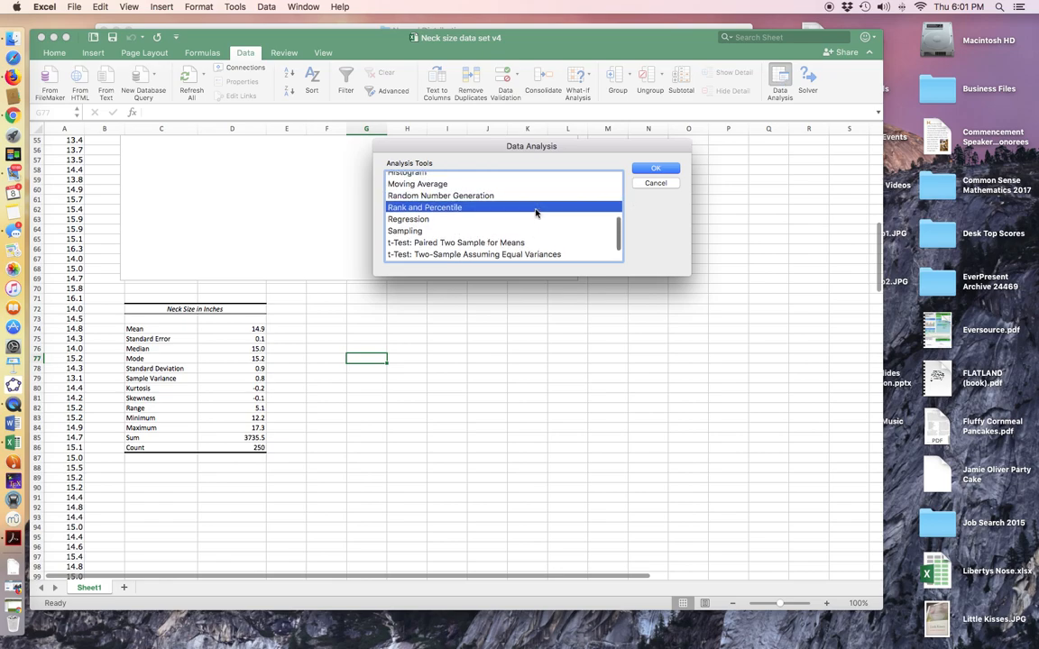
scroll("up", 3)
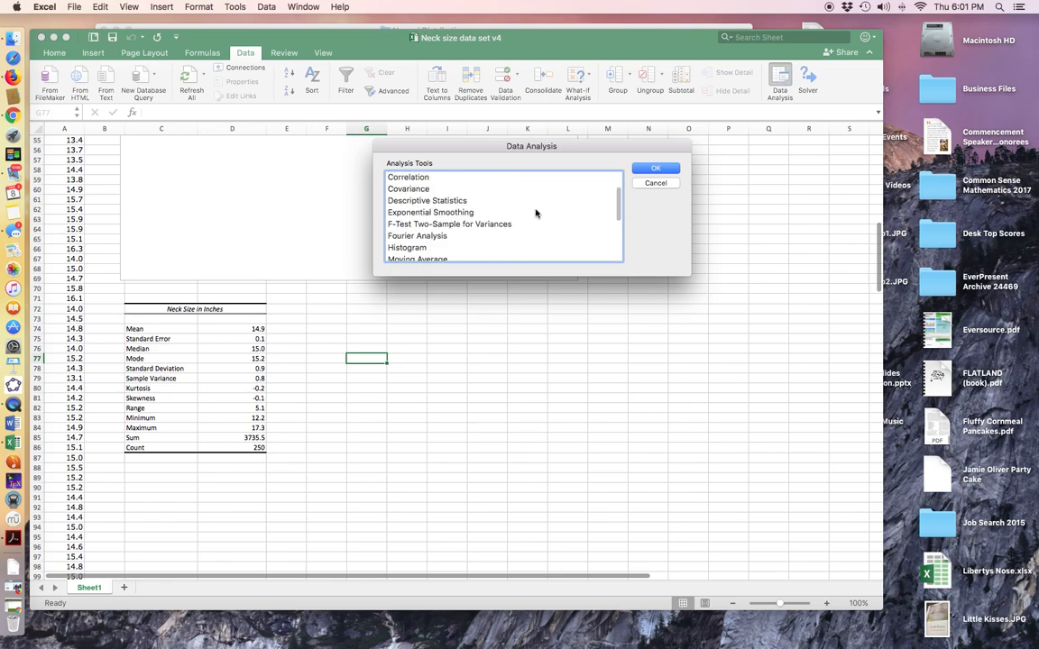
left_click(425, 209)
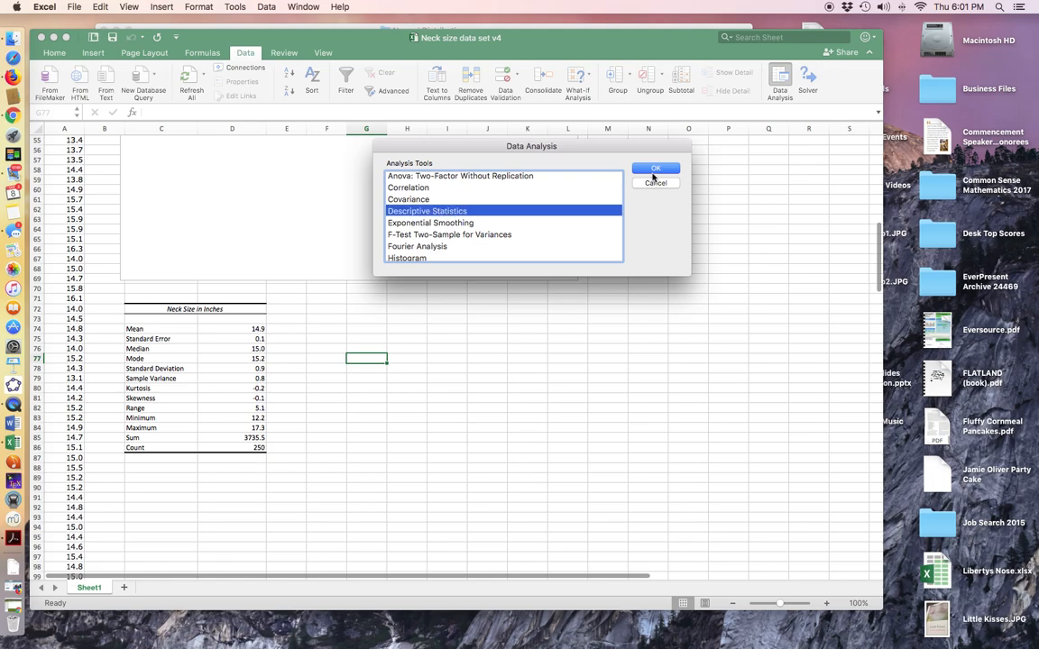
- Set the Descriptive Statistics input range to the neck-size values A7:A257
left_click(657, 169)
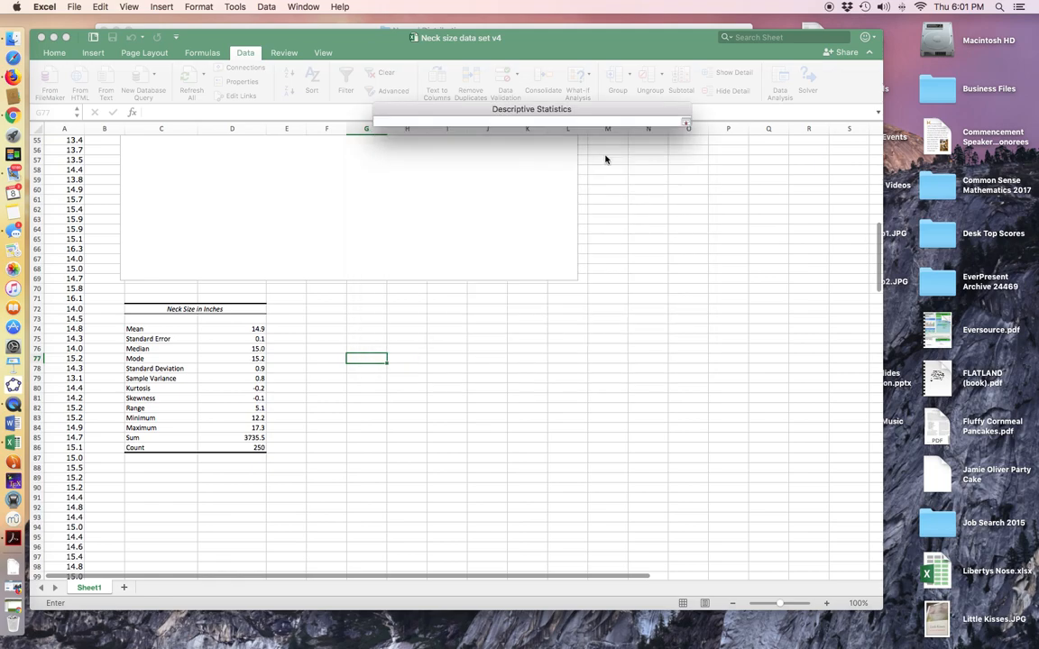
scroll("up", 3)
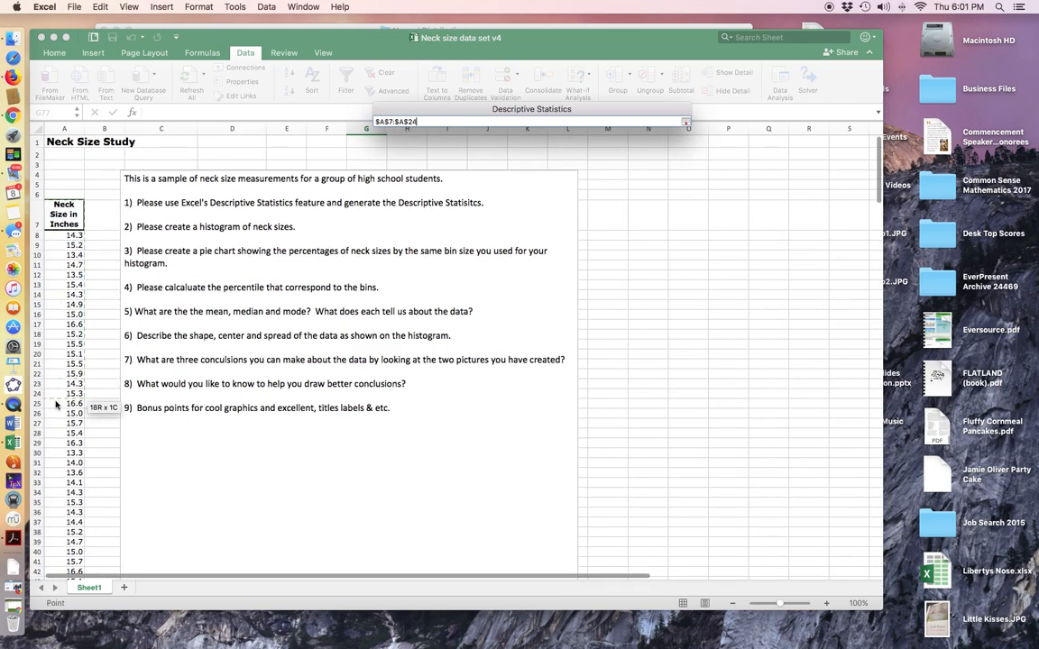
left_click_drag(56, 404, 56, 548)
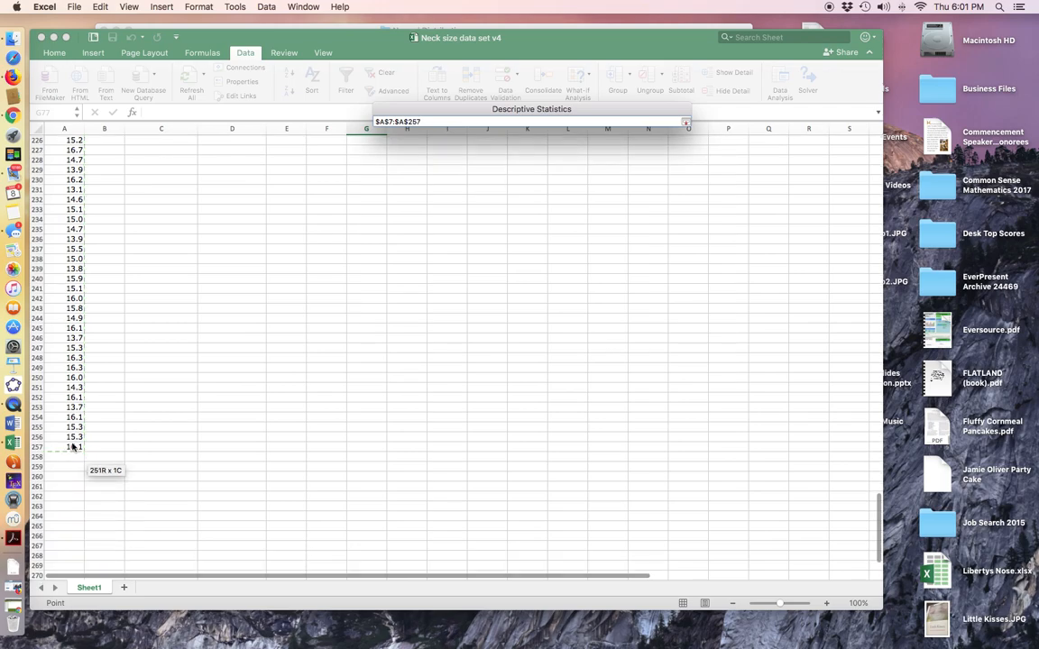
mouse_move(400, 198)
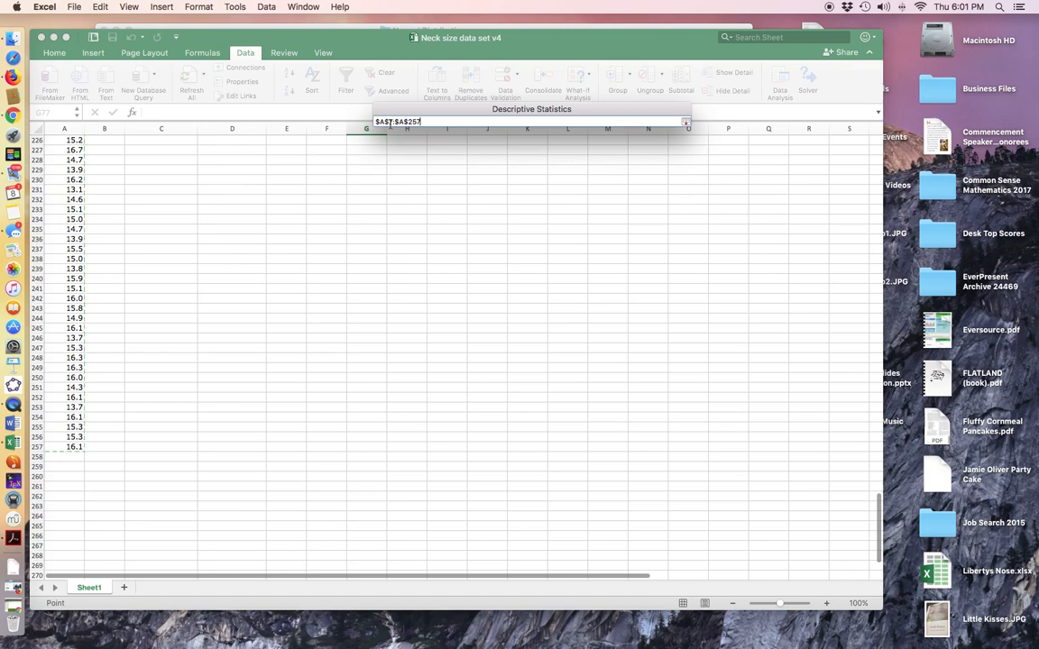
mouse_move(592, 209)
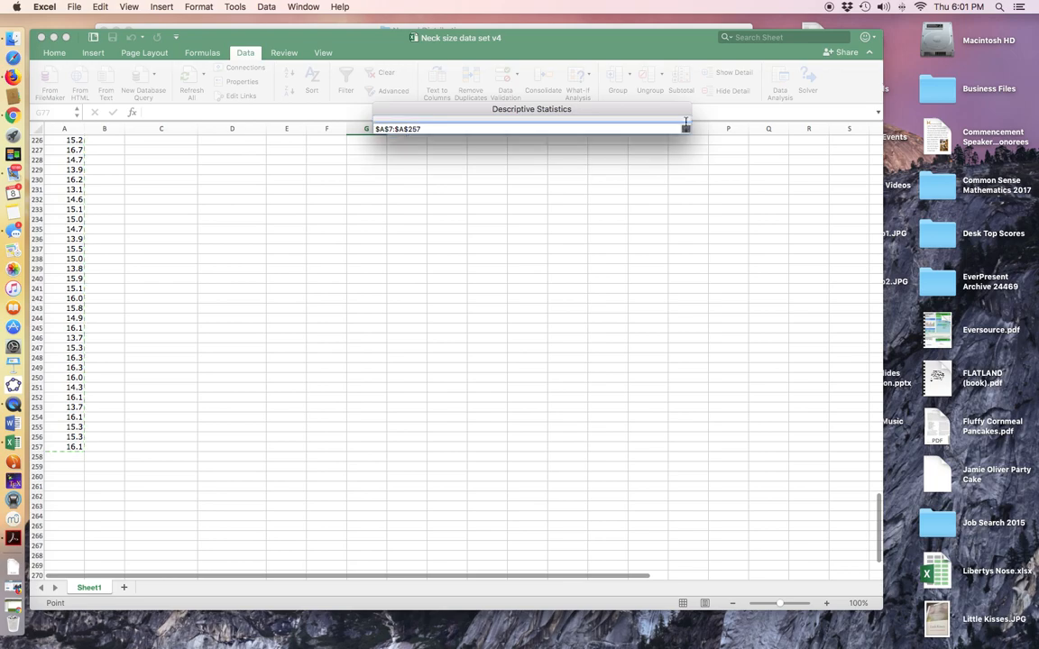
left_click(686, 128)
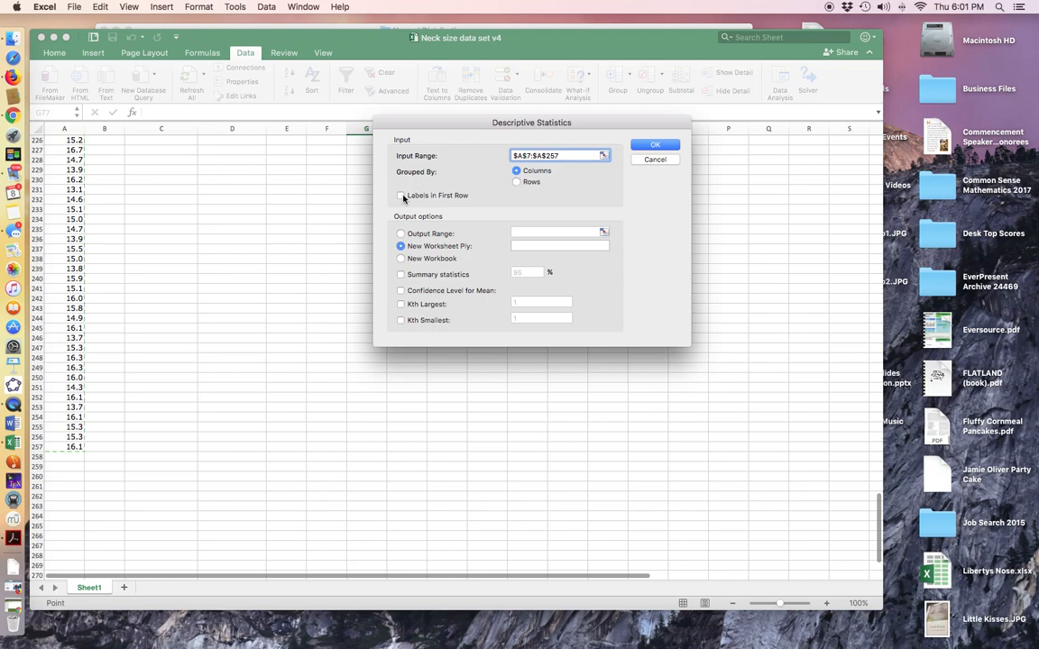
- Use first row as labels, output to C72 and include summary statistics
left_click(401, 194)
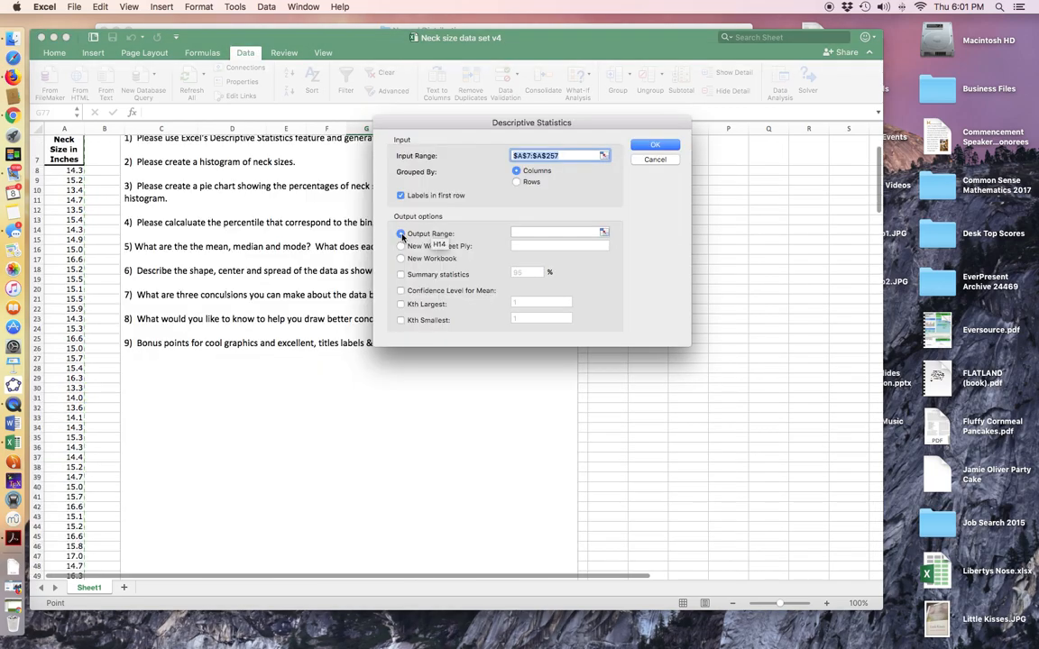
left_click(400, 234)
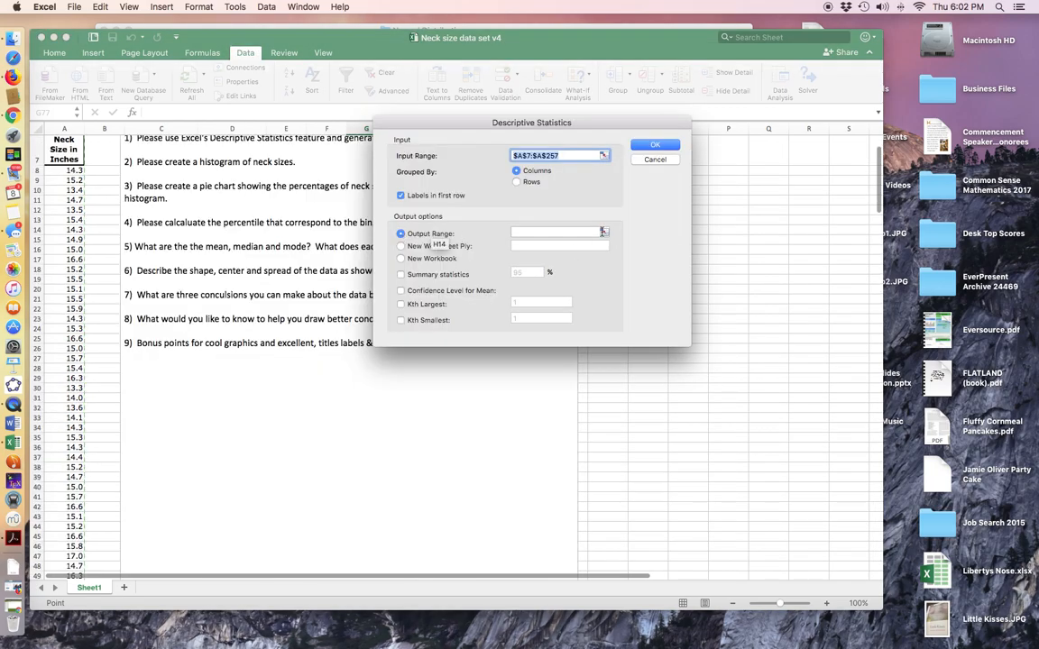
left_click(655, 144)
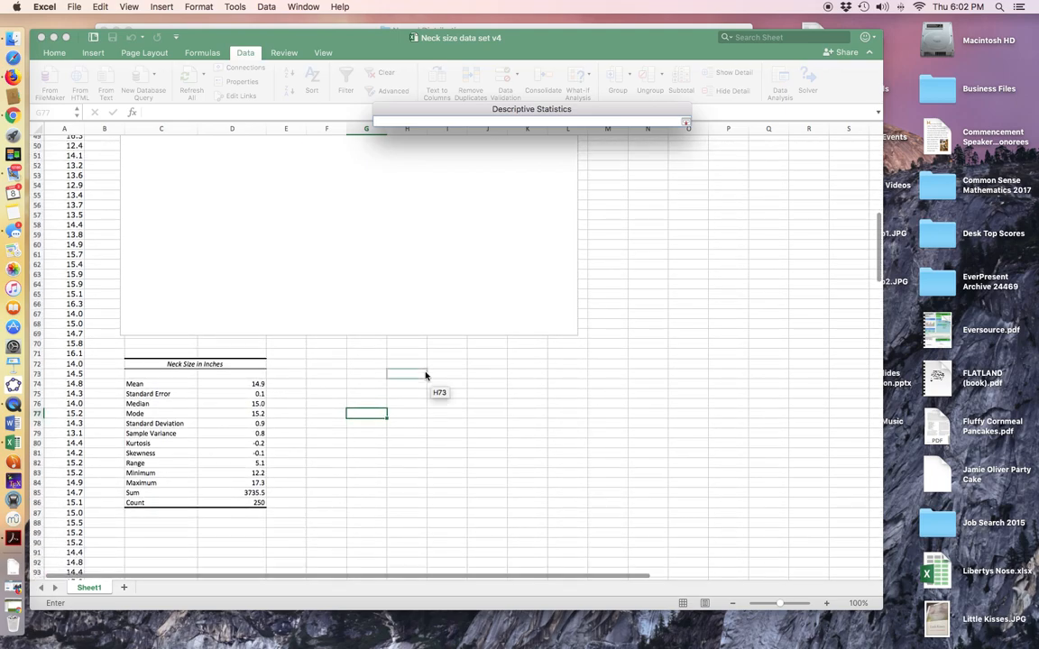
mouse_move(159, 364)
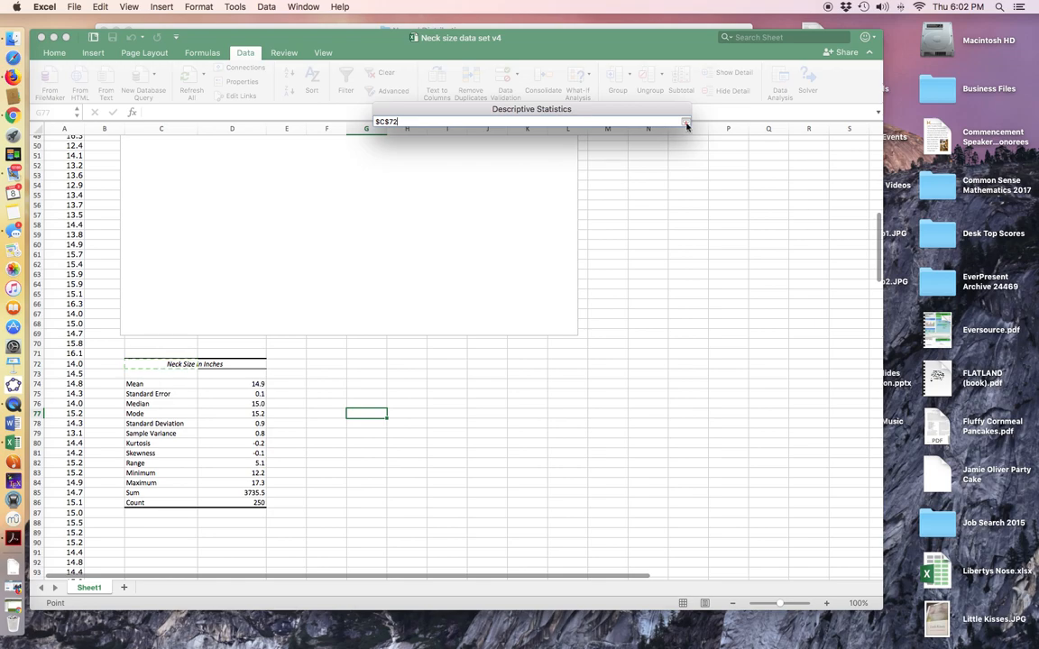
left_click(685, 123)
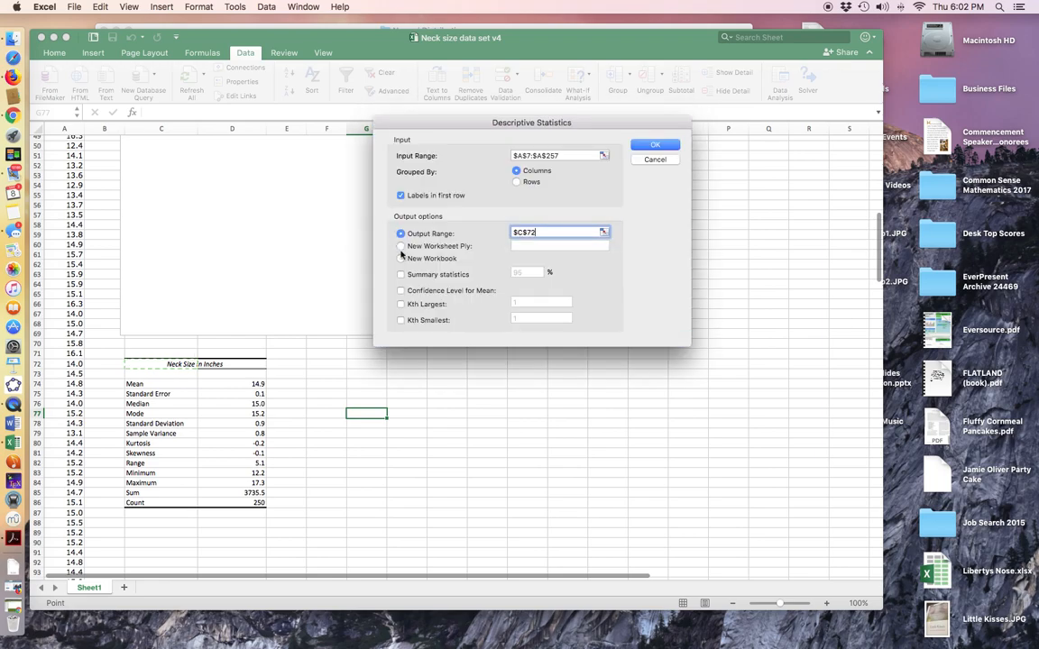
left_click(400, 274)
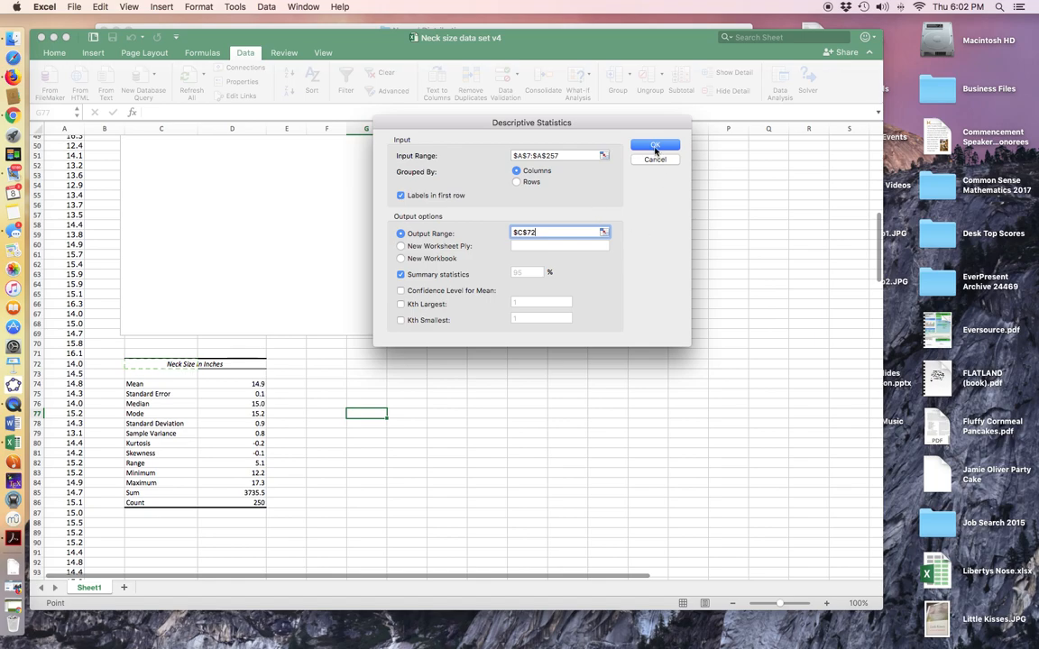
- Run the analysis, overwriting the existing data at C72
left_click(656, 144)
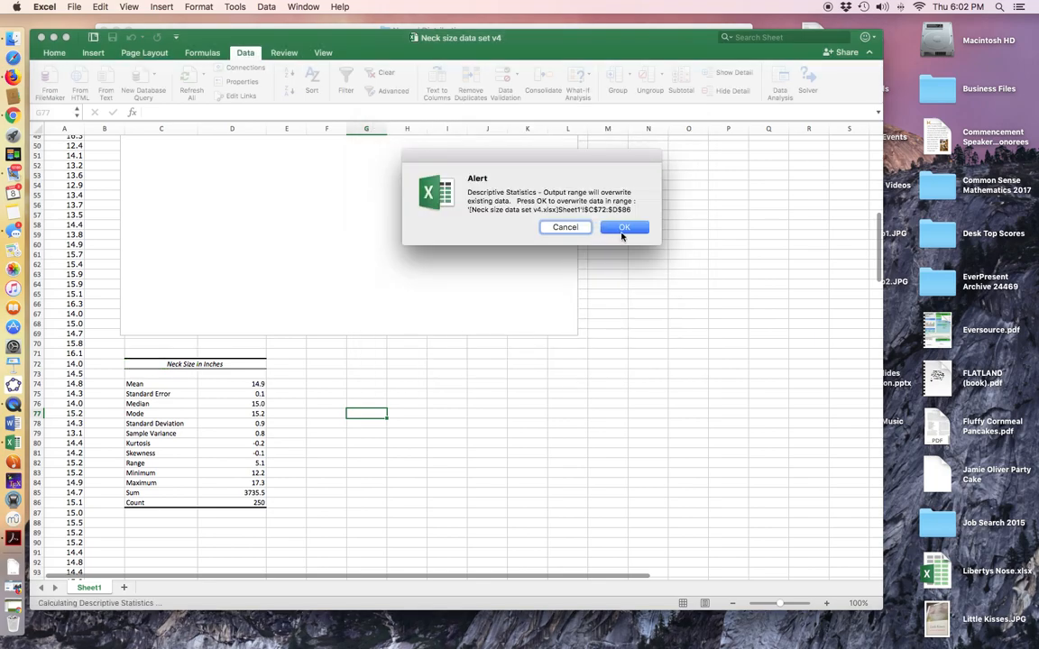
left_click(624, 227)
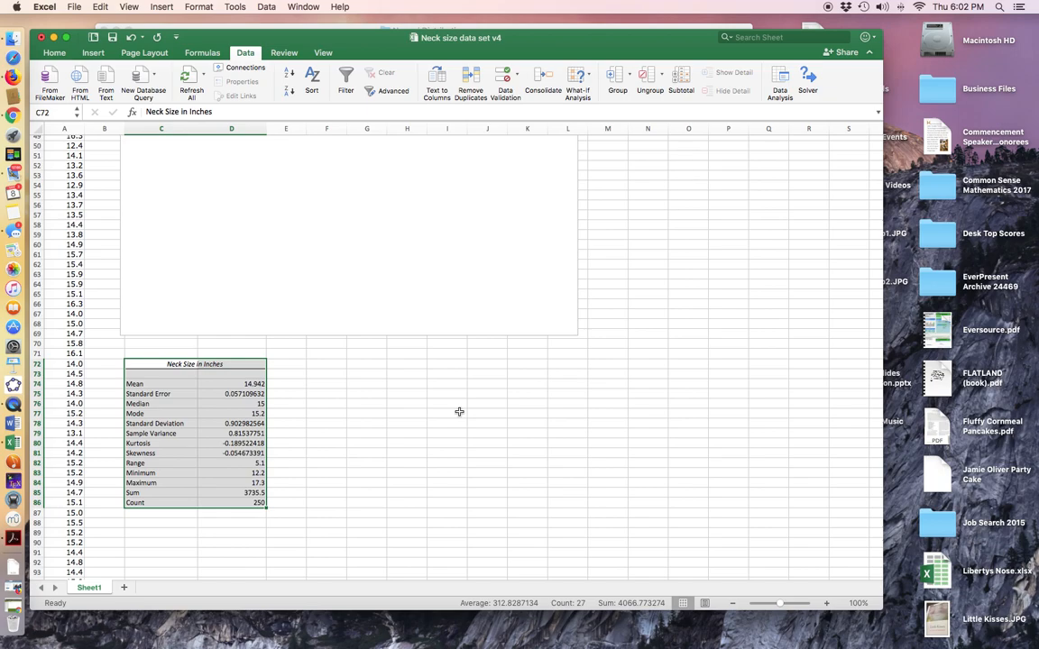
mouse_move(249, 386)
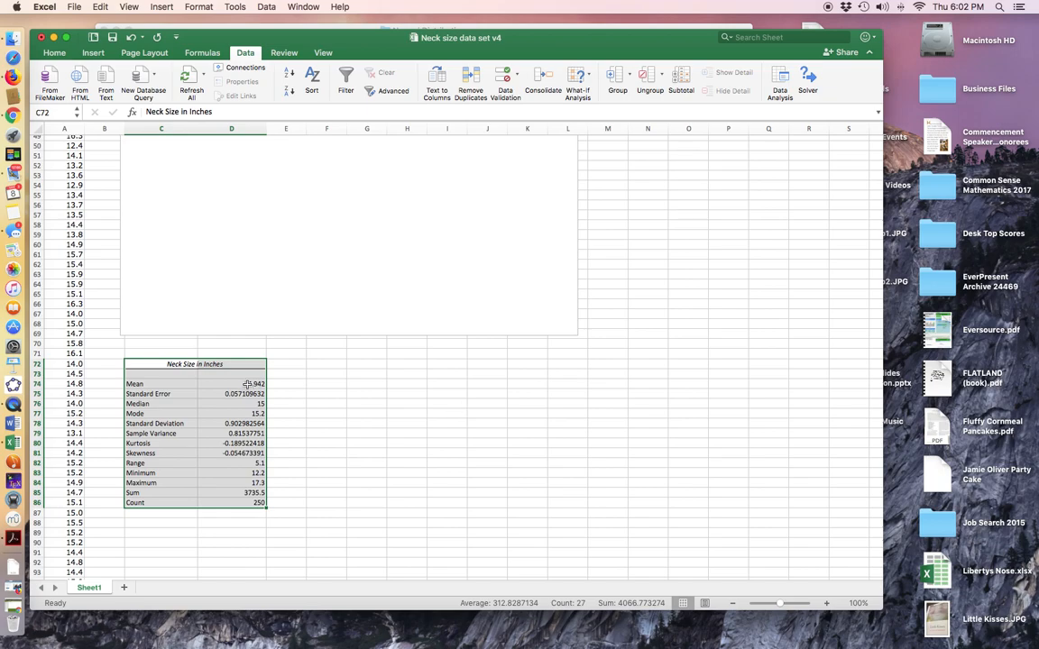
- Reduce the mean-through-skewness results D74:D81 to one decimal place
left_click_drag(244, 382, 238, 454)
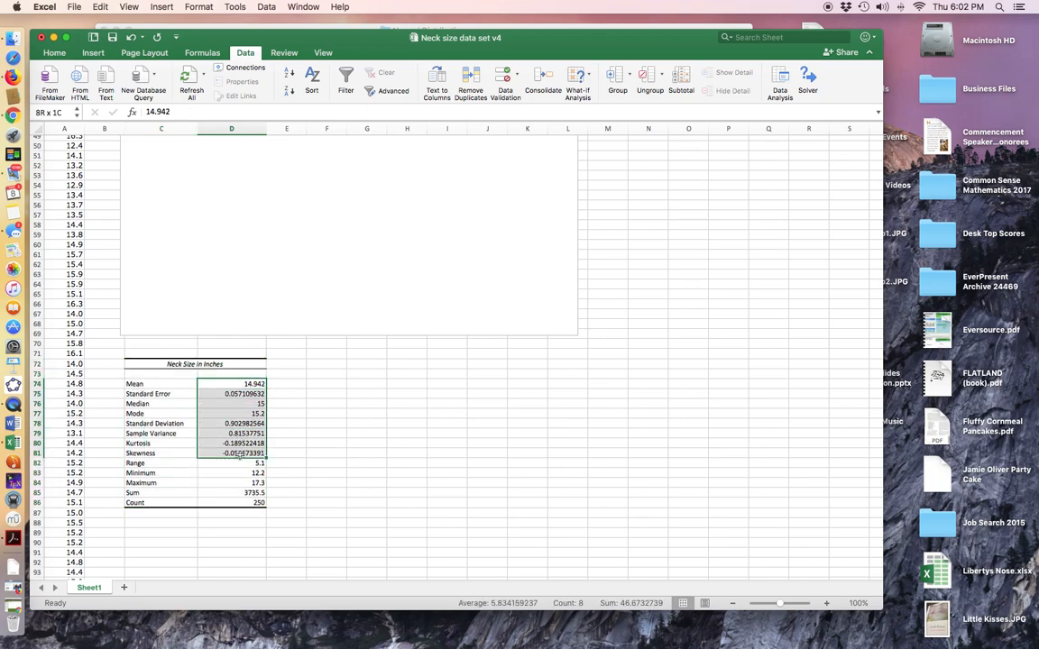
left_click(231, 382)
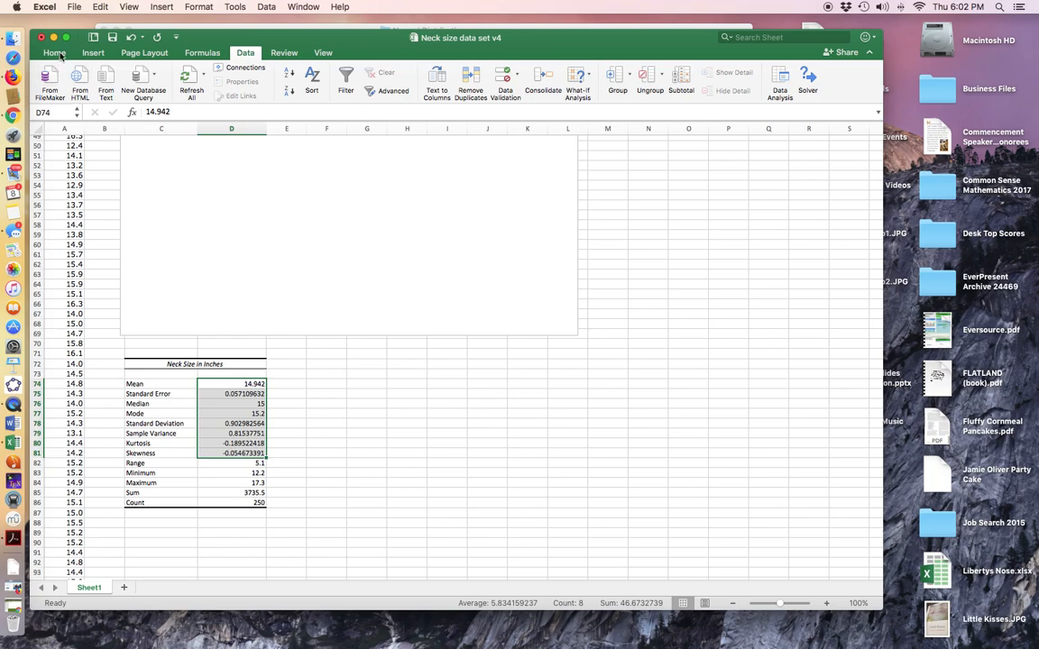
left_click(54, 52)
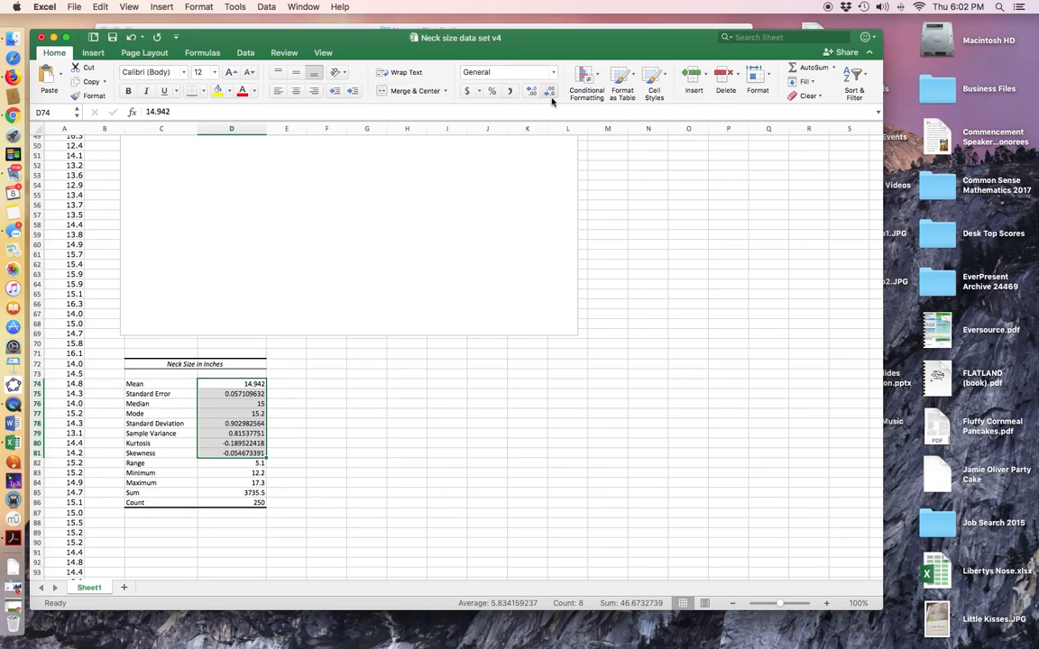
mouse_move(548, 94)
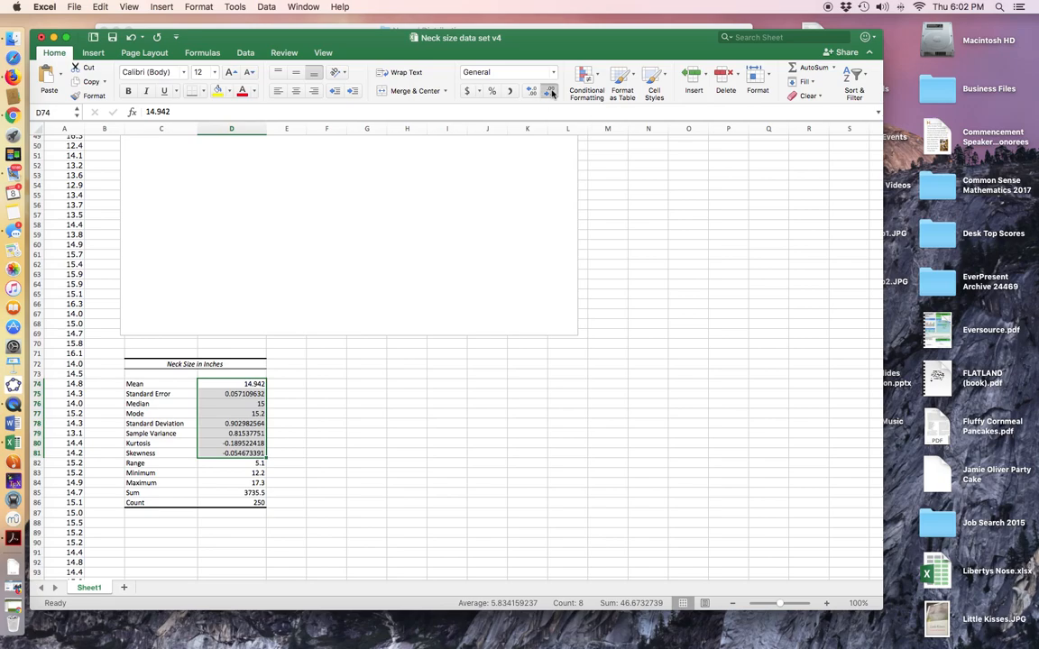
left_click(550, 90)
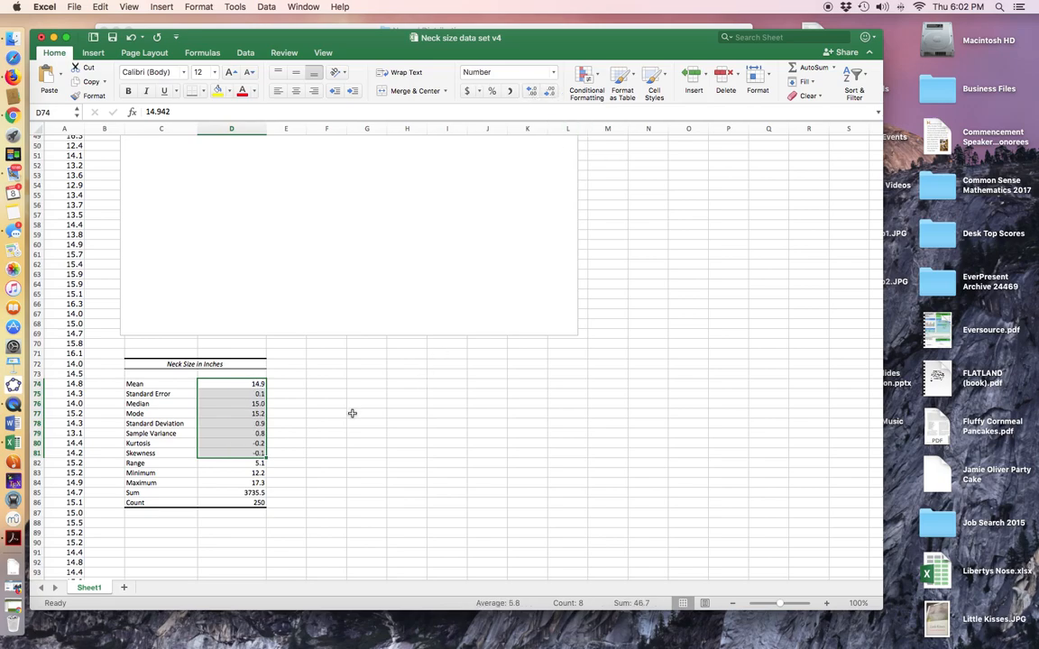
left_click(325, 422)
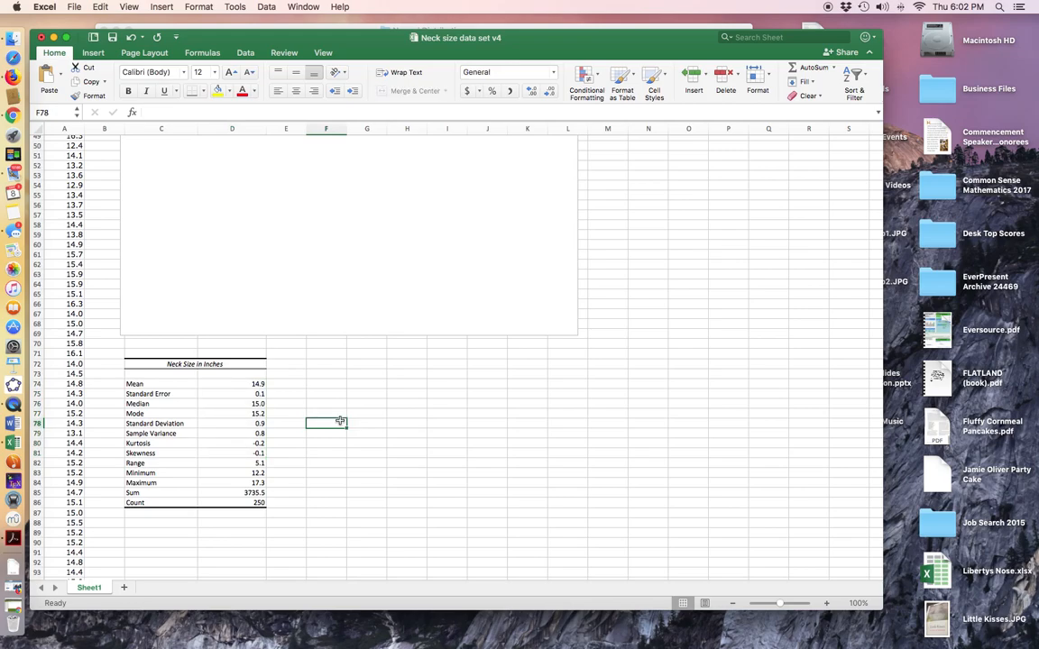
scroll("up", 3)
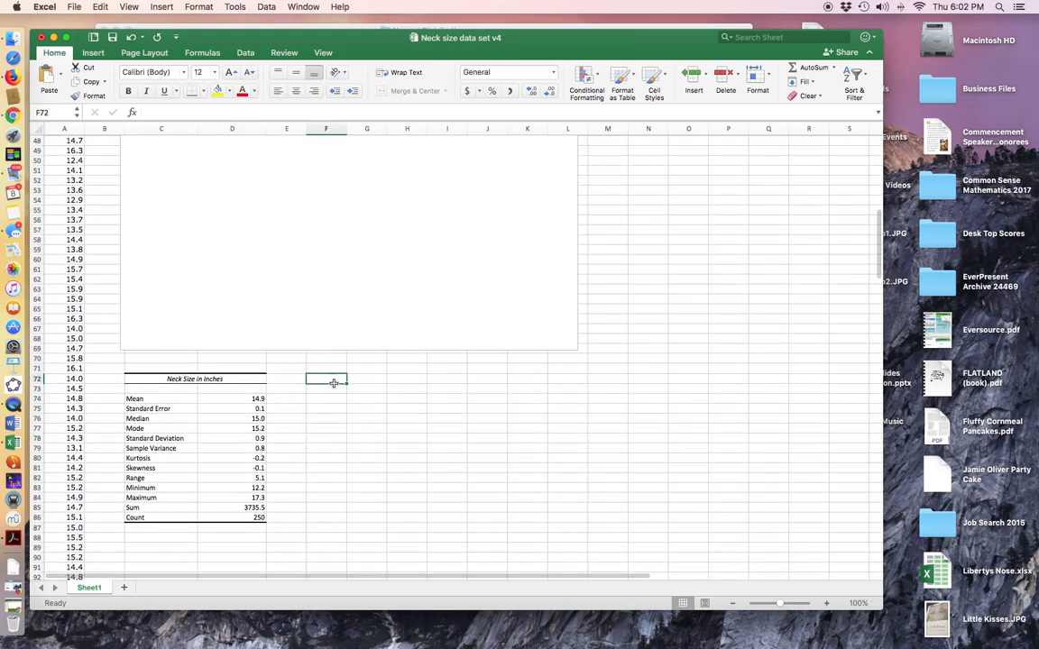